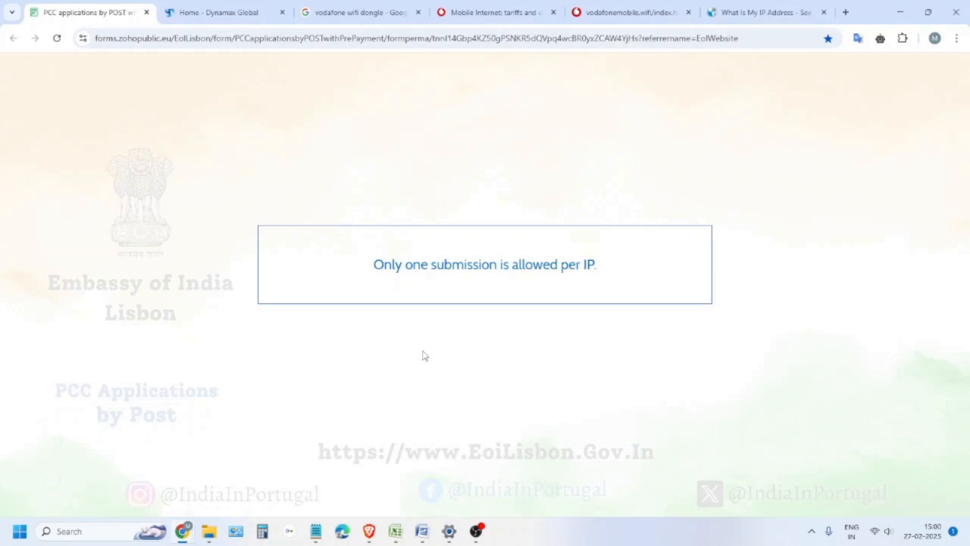
pyautogui.moveTo(430, 264)
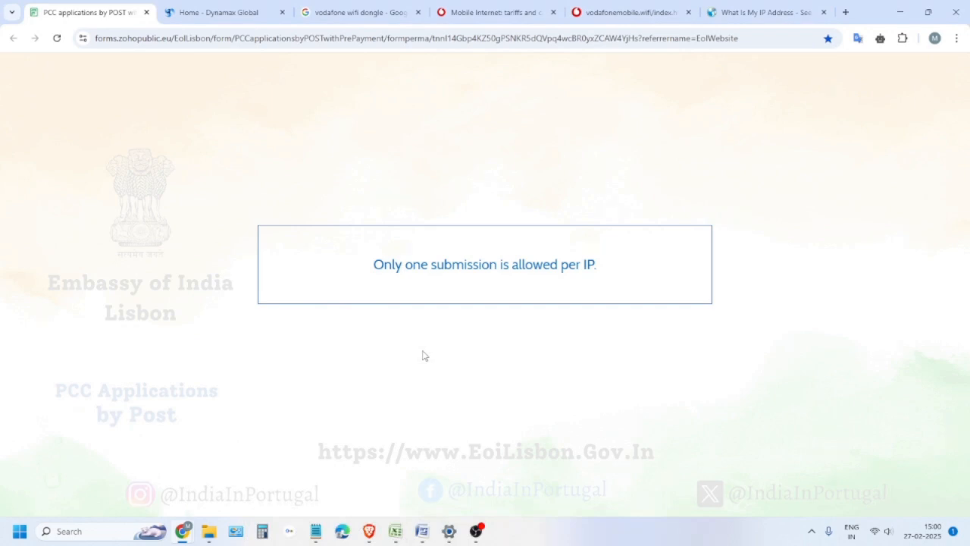
# Show the Dynamax Global home page and scroll down it
pyautogui.click(223, 12)
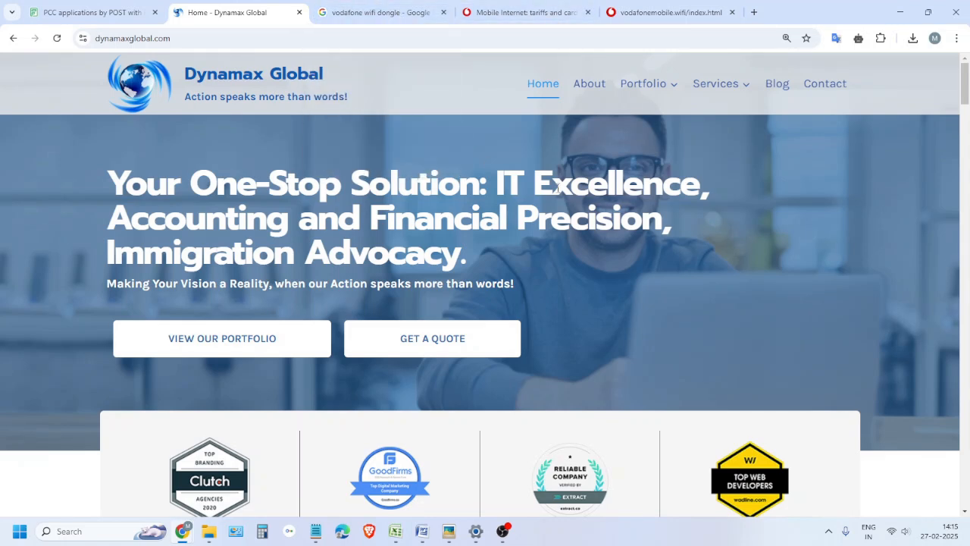
pyautogui.moveTo(753, 12)
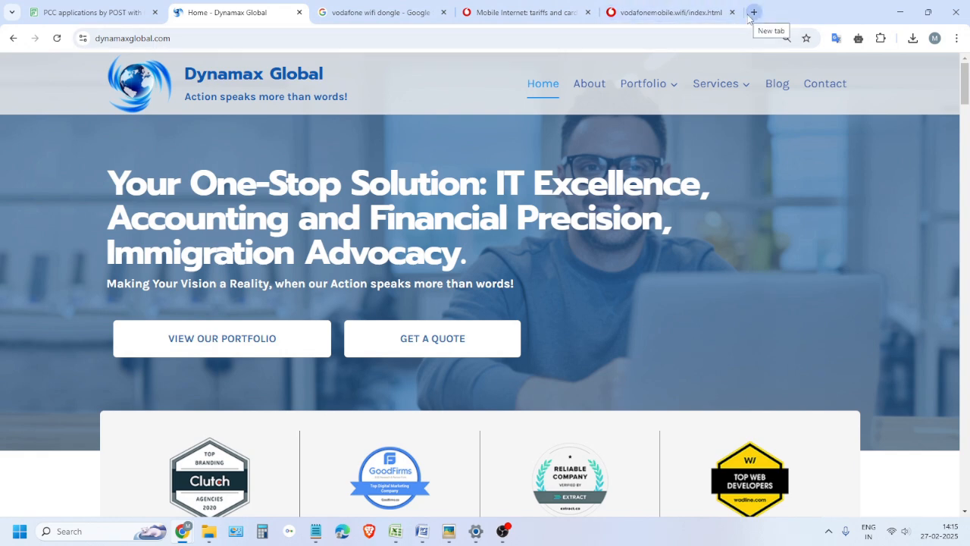
pyautogui.scroll(-3)
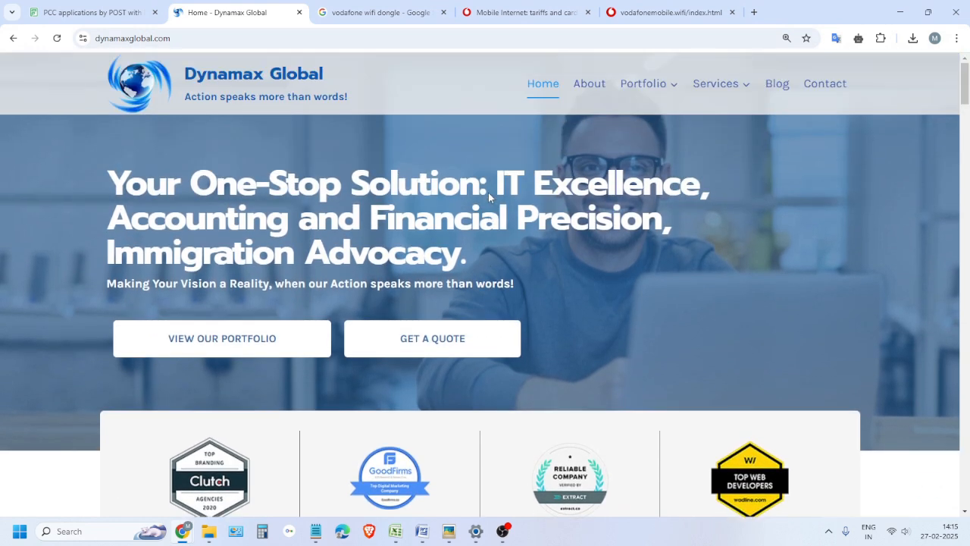
pyautogui.moveTo(497, 178)
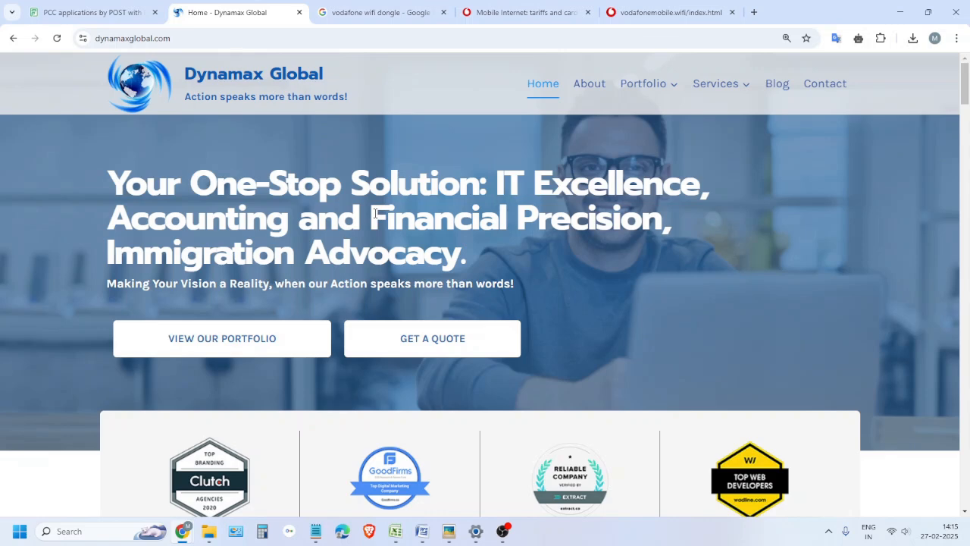
# Switch to the Vodafone.pt Mobile Internet tariffs and cards page
pyautogui.click(523, 12)
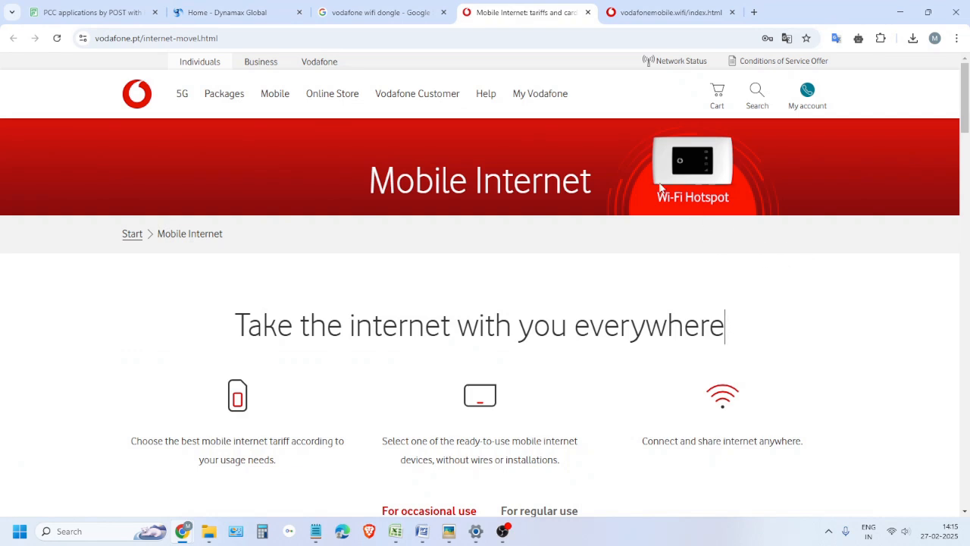
pyautogui.moveTo(679, 189)
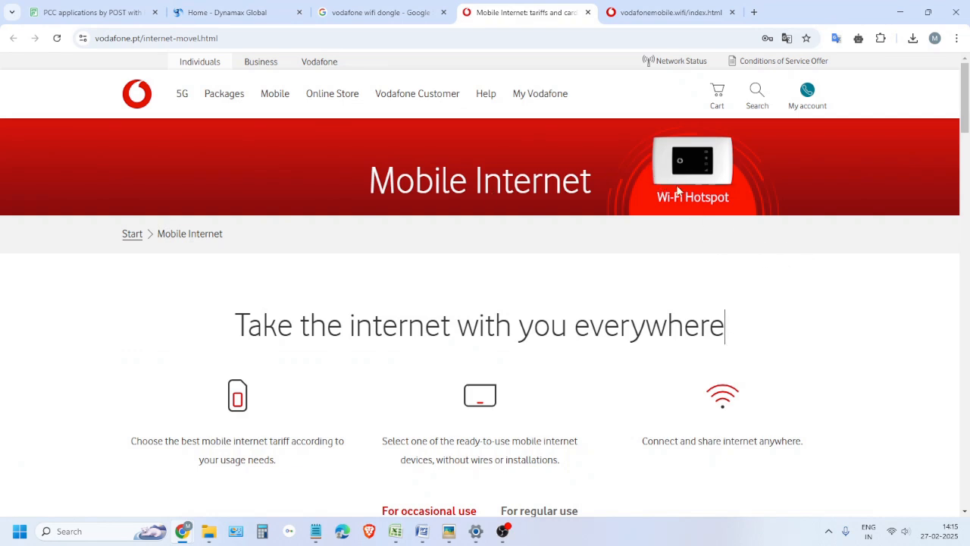
pyautogui.moveTo(711, 169)
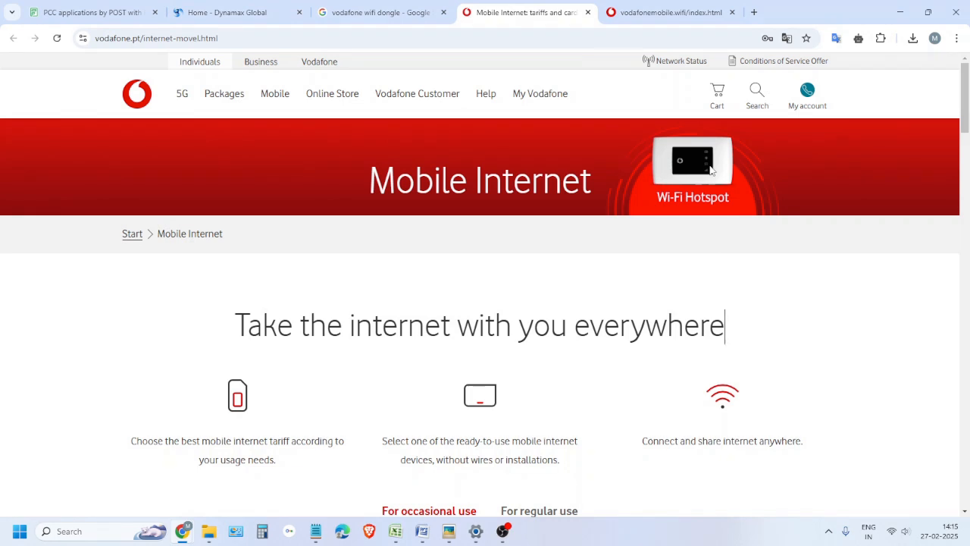
pyautogui.moveTo(694, 184)
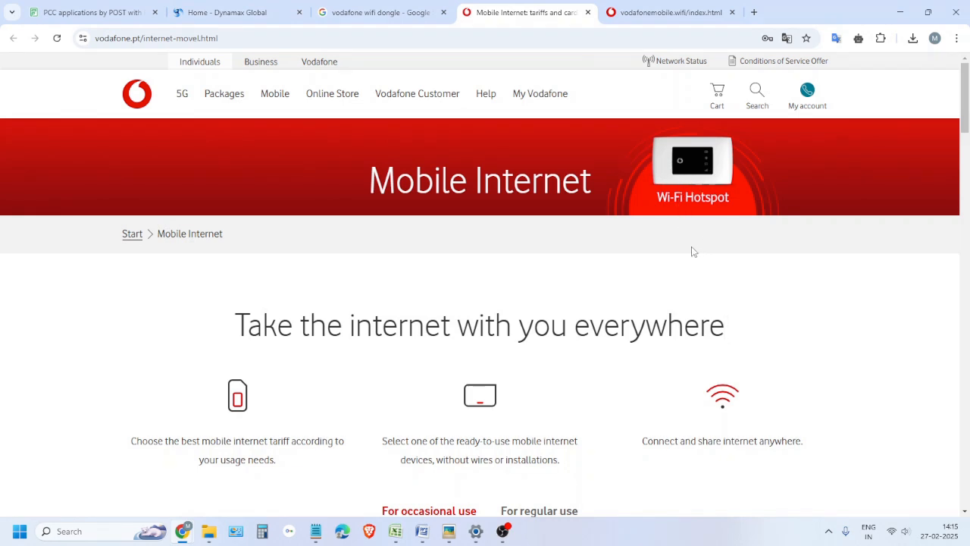
pyautogui.moveTo(791, 389)
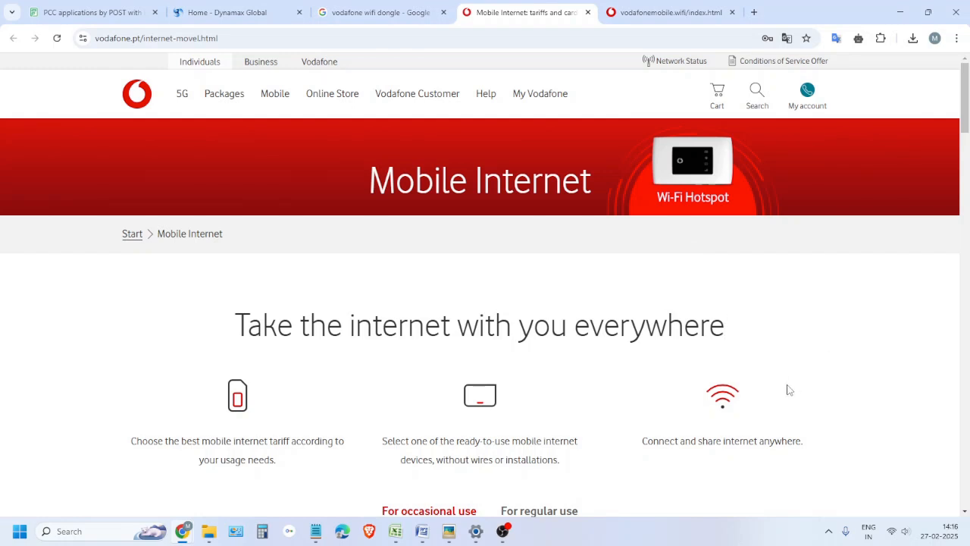
pyautogui.moveTo(855, 350)
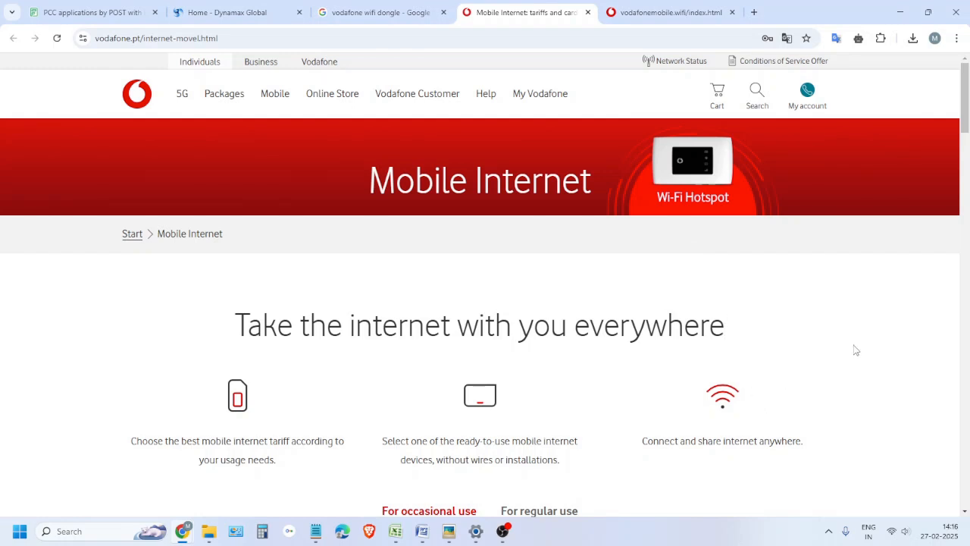
pyautogui.moveTo(669, 12)
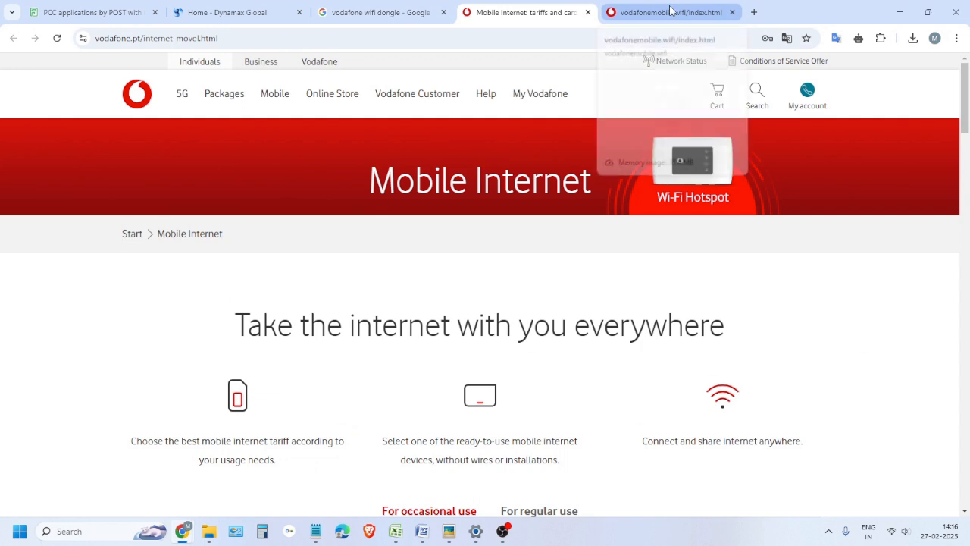
pyautogui.moveTo(670, 12)
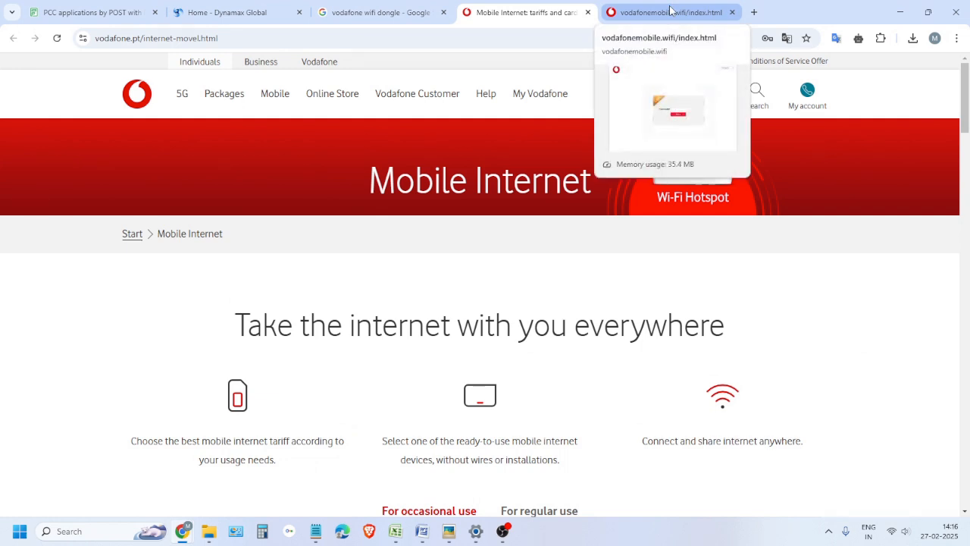
pyautogui.click(523, 13)
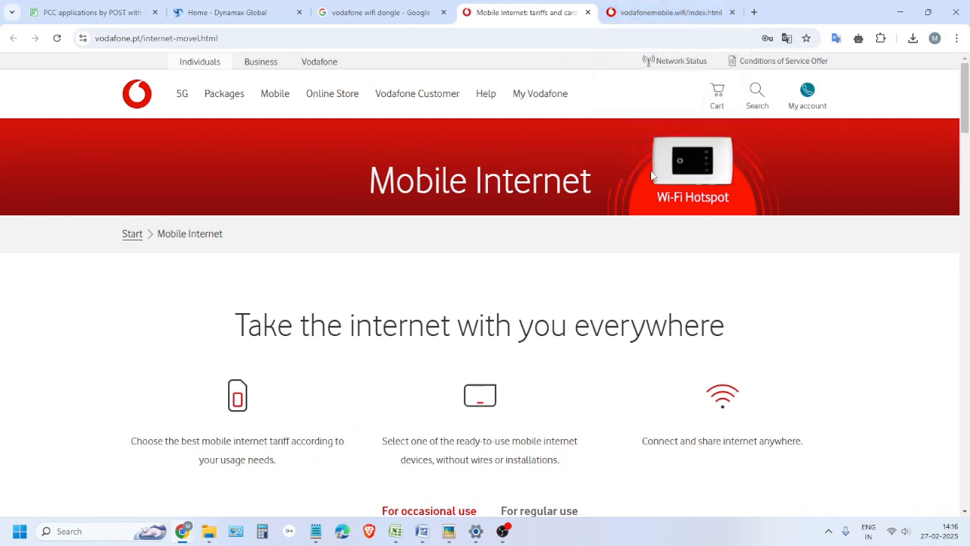
# Reload the vodafonemobile.wifi admin tab, stopping the stalled load, until the login page appears
pyautogui.click(670, 12)
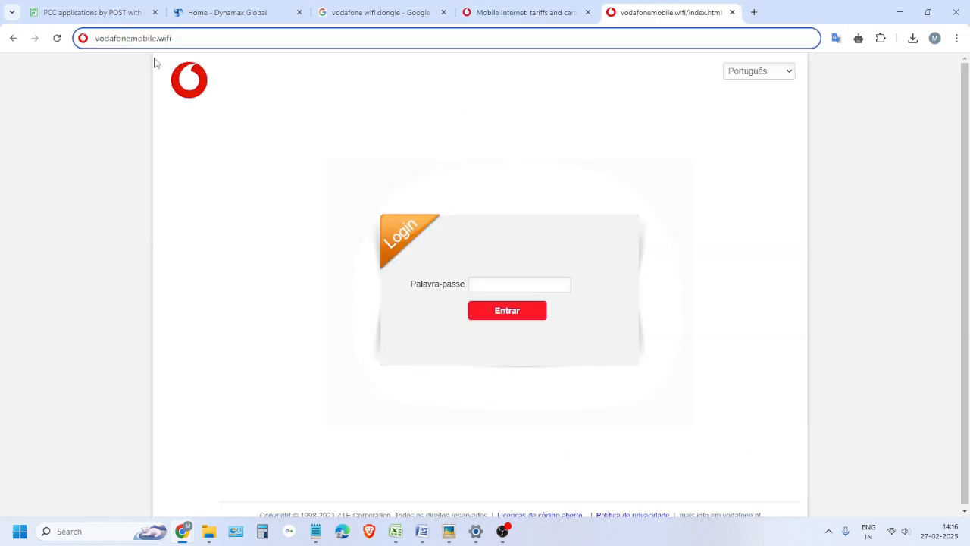
pyautogui.click(136, 37)
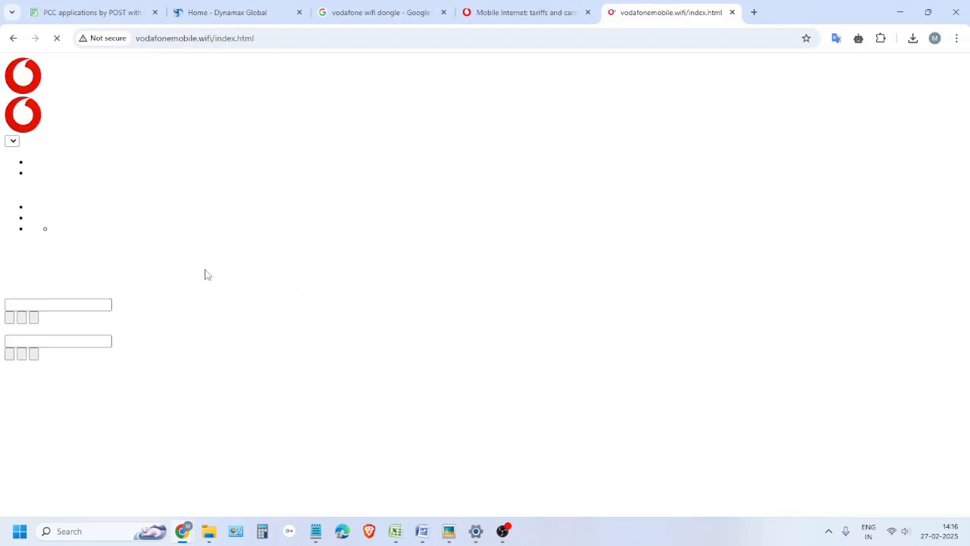
pyautogui.moveTo(453, 252)
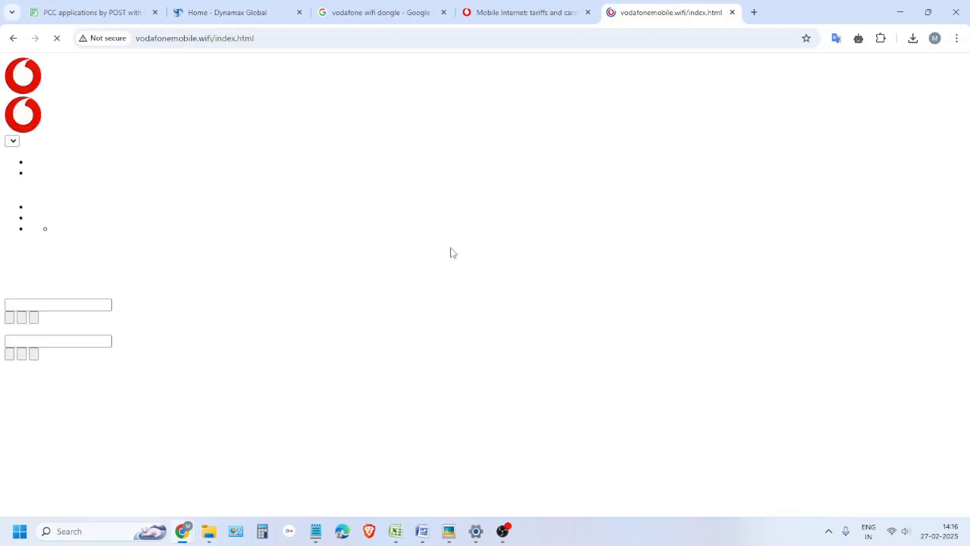
pyautogui.moveTo(400, 241)
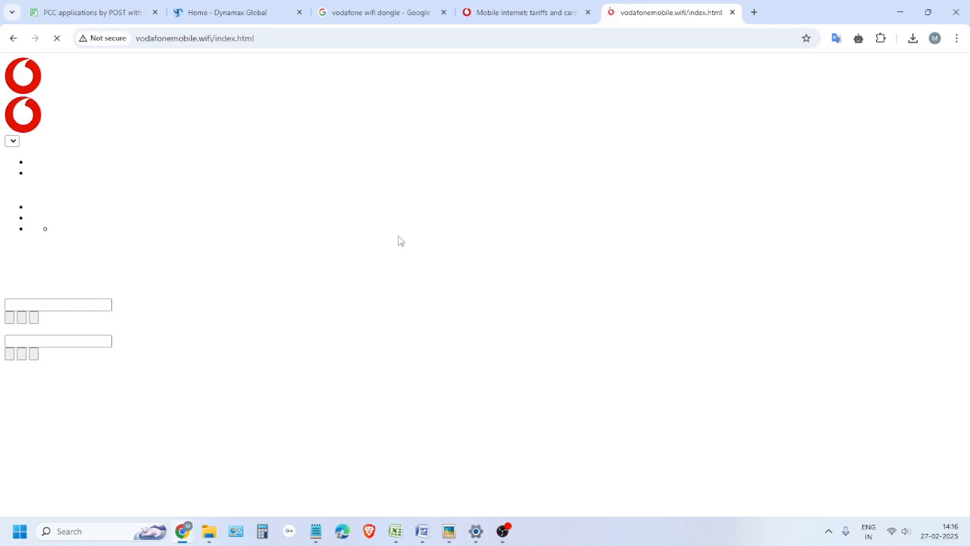
pyautogui.moveTo(530, 264)
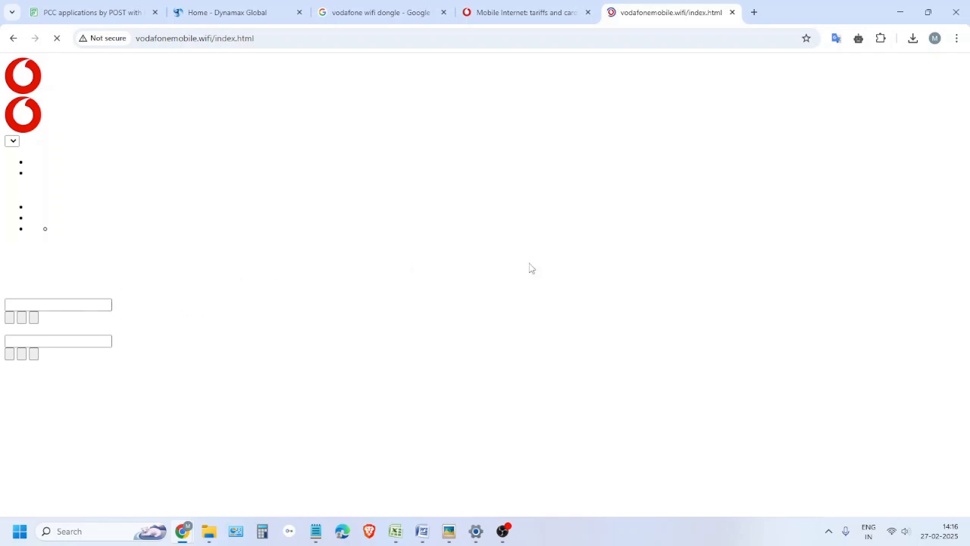
pyautogui.click(56, 38)
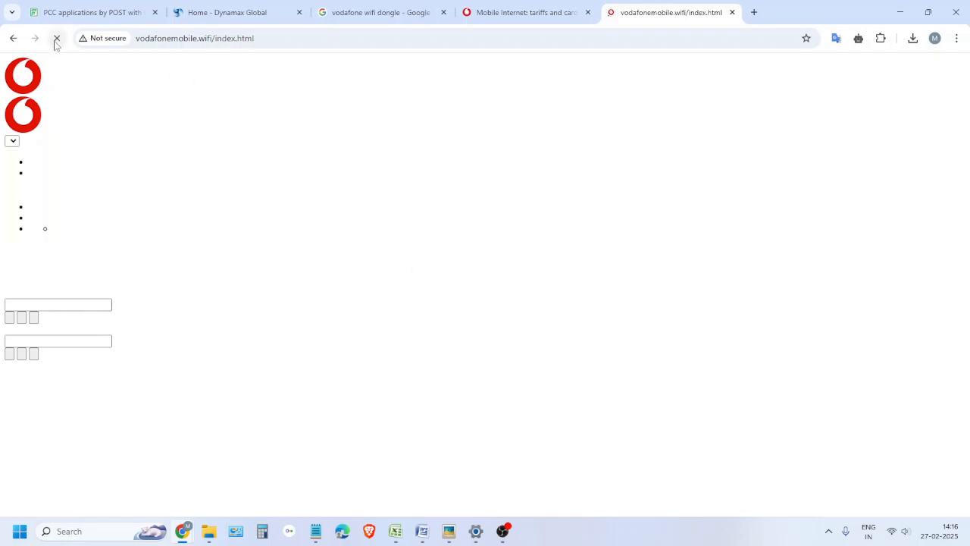
pyautogui.click(57, 38)
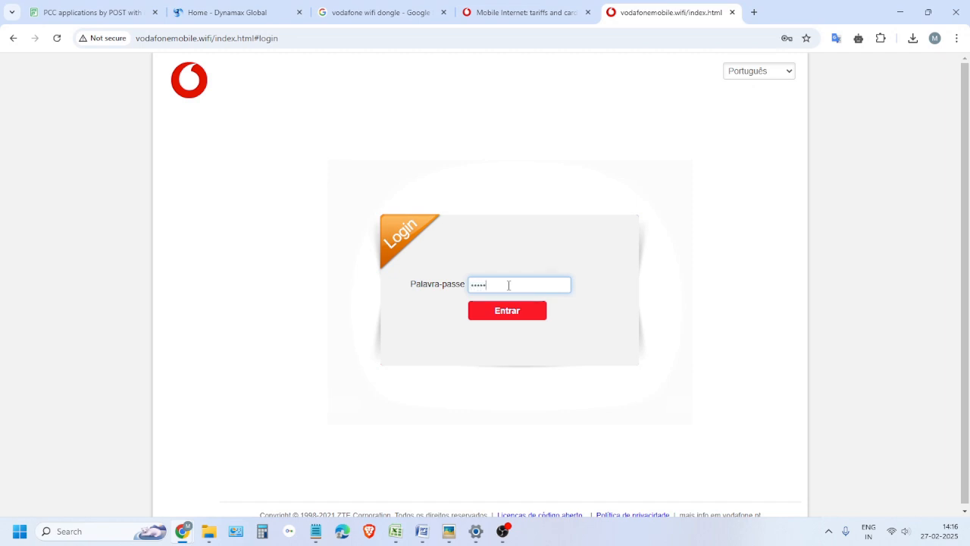
# Sign in with Entrar and reach Settings > Device Settings > Reset Factory Settings
pyautogui.click(506, 310)
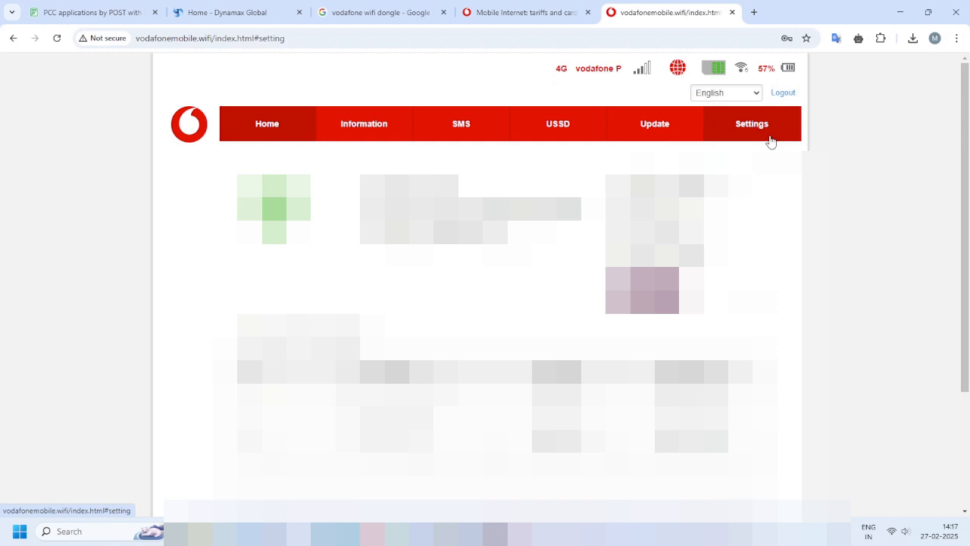
pyautogui.click(751, 124)
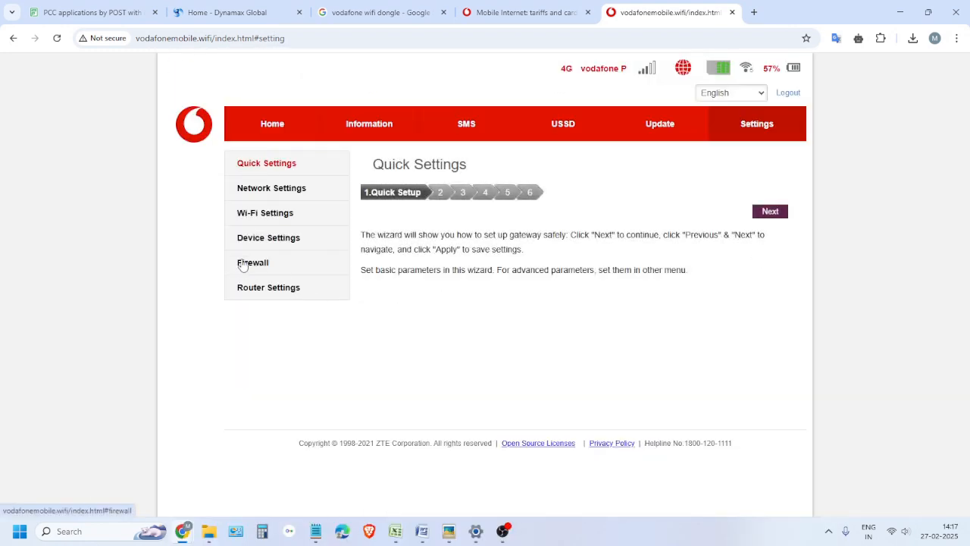
pyautogui.moveTo(269, 291)
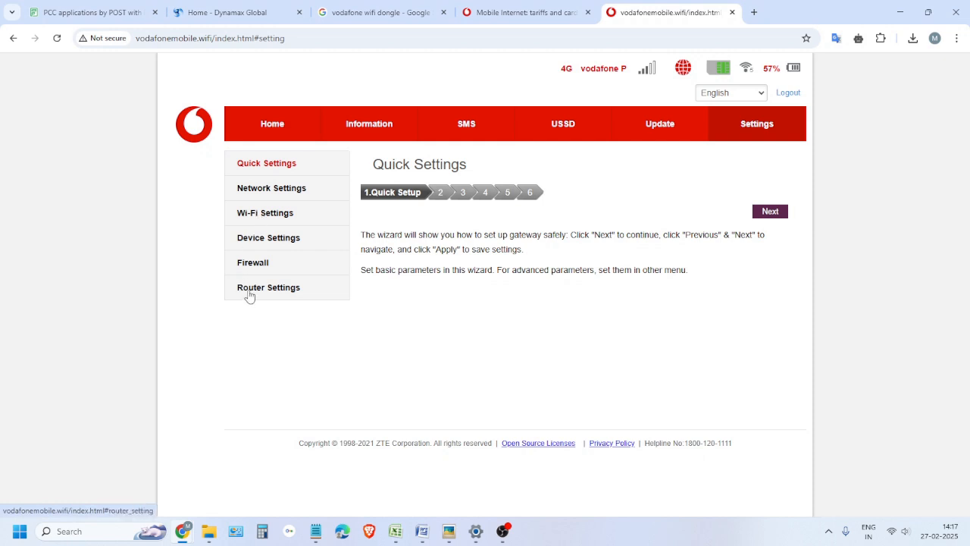
pyautogui.click(268, 238)
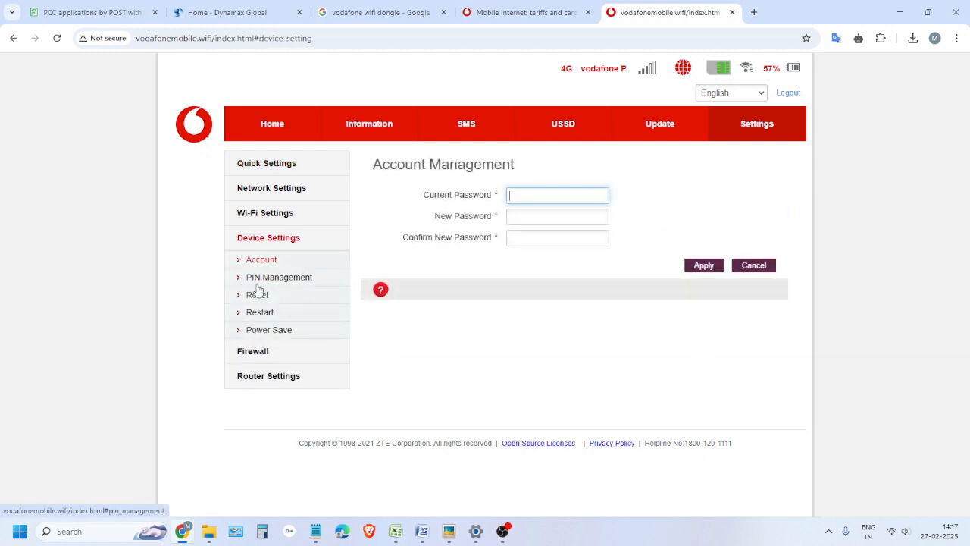
pyautogui.click(257, 294)
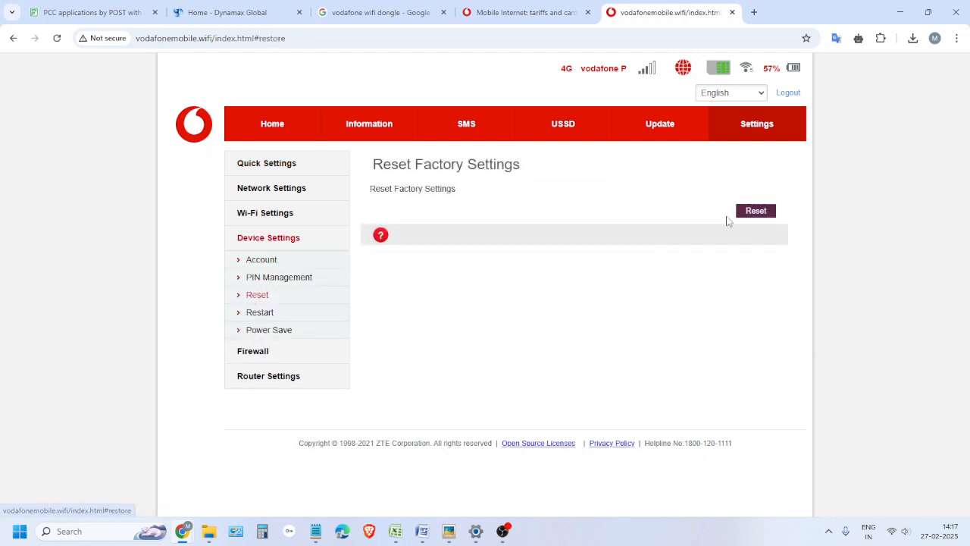
pyautogui.moveTo(719, 118)
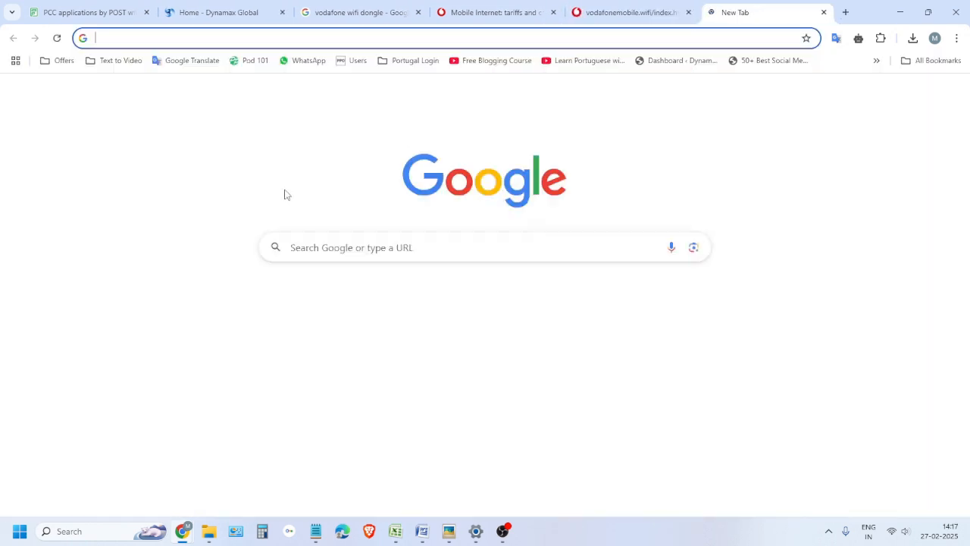
pyautogui.write('what is my')
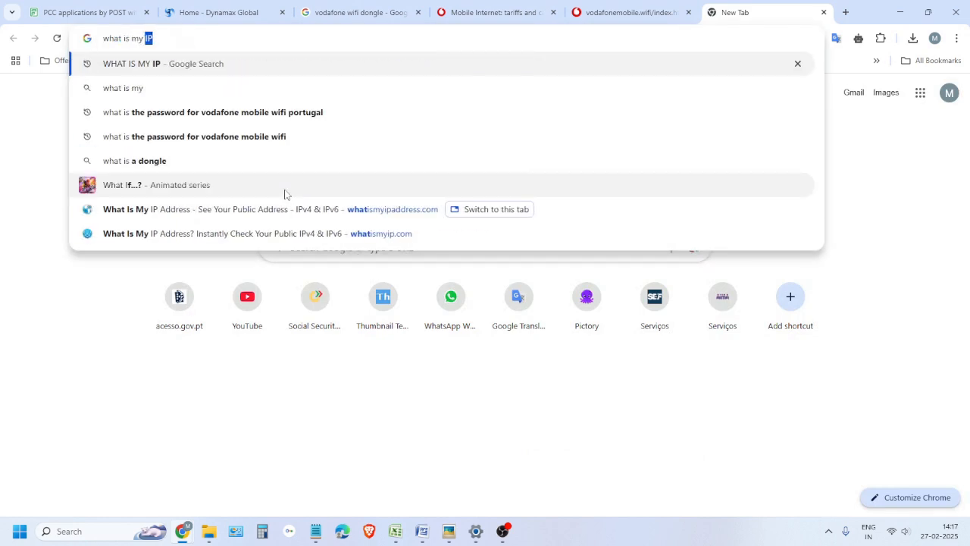
pyautogui.click(163, 63)
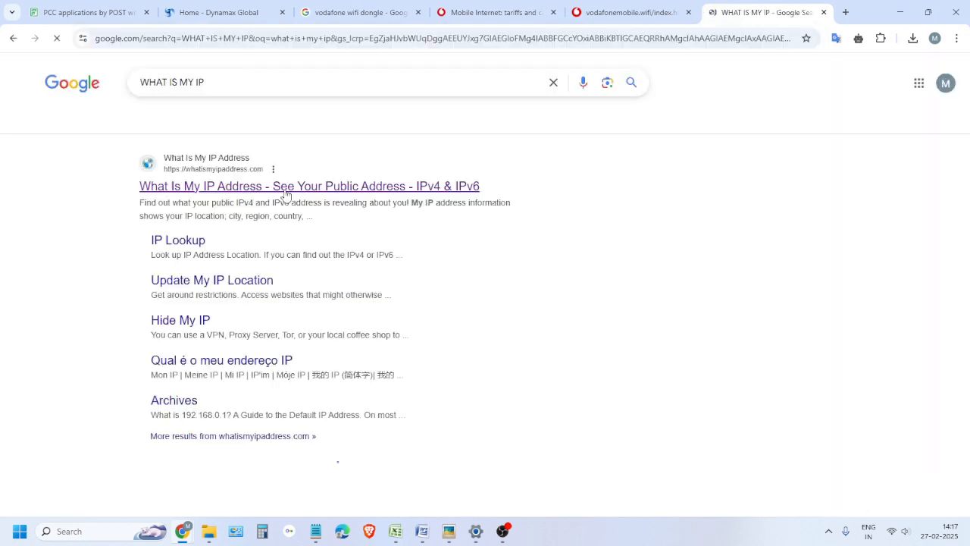
pyautogui.click(309, 185)
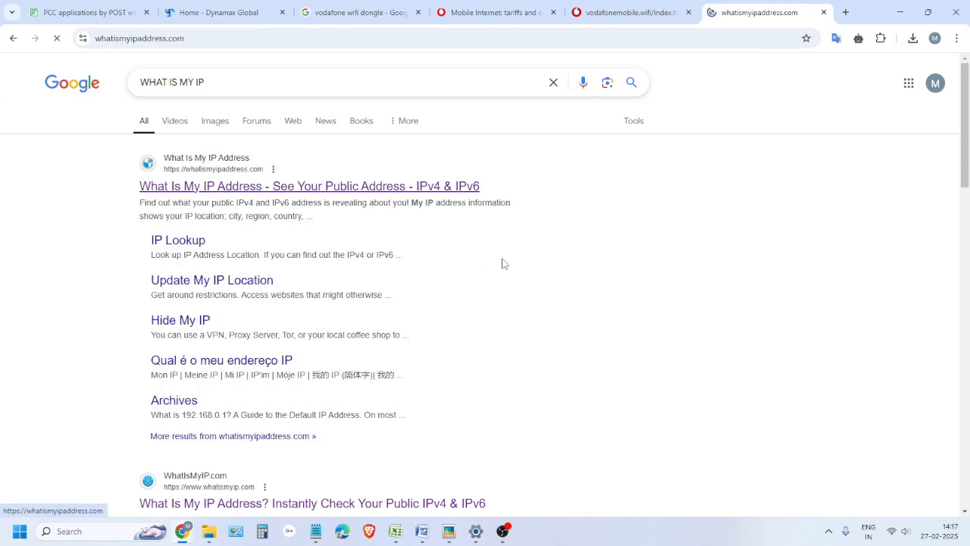
pyautogui.click(309, 186)
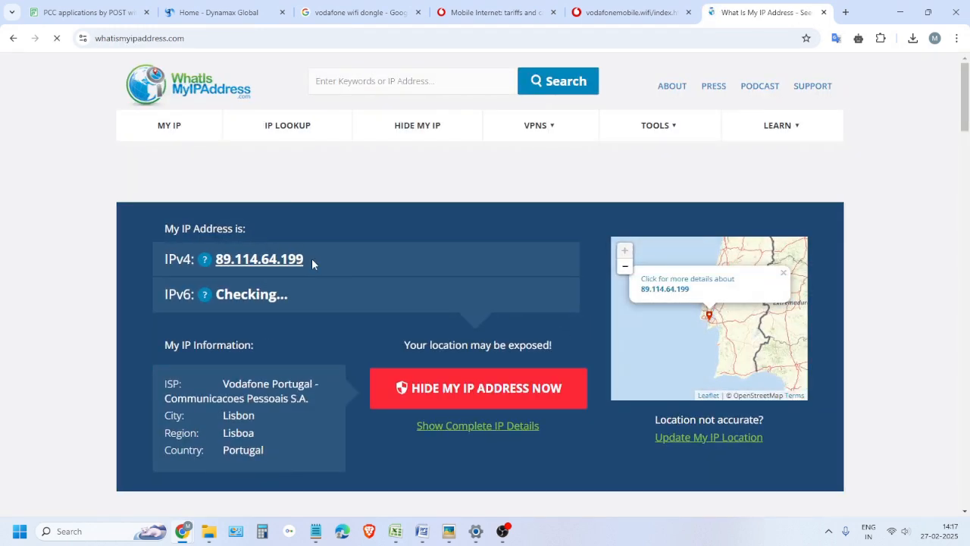
pyautogui.click(258, 259)
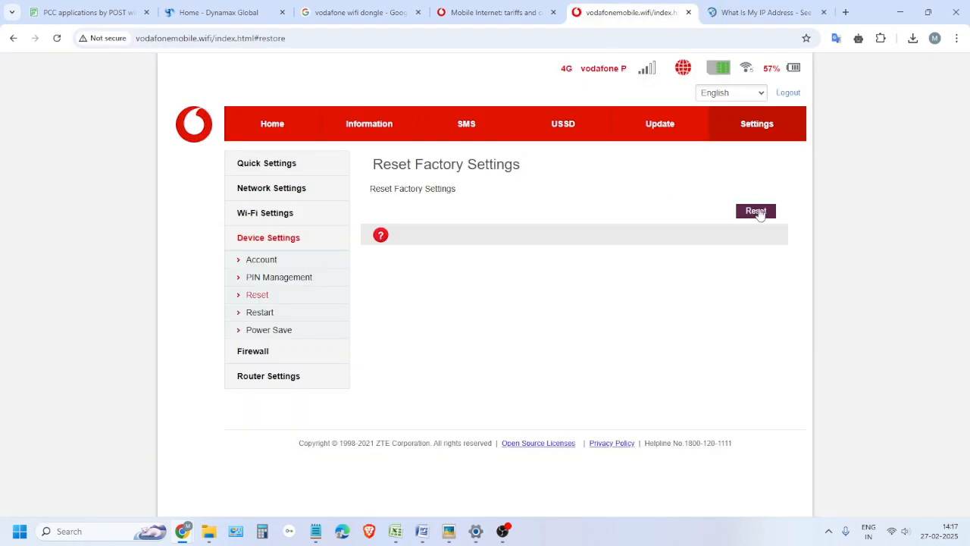
# Trigger Reset, confirm Yes, and check the IP lookup tab while the hotspot restarts
pyautogui.click(755, 211)
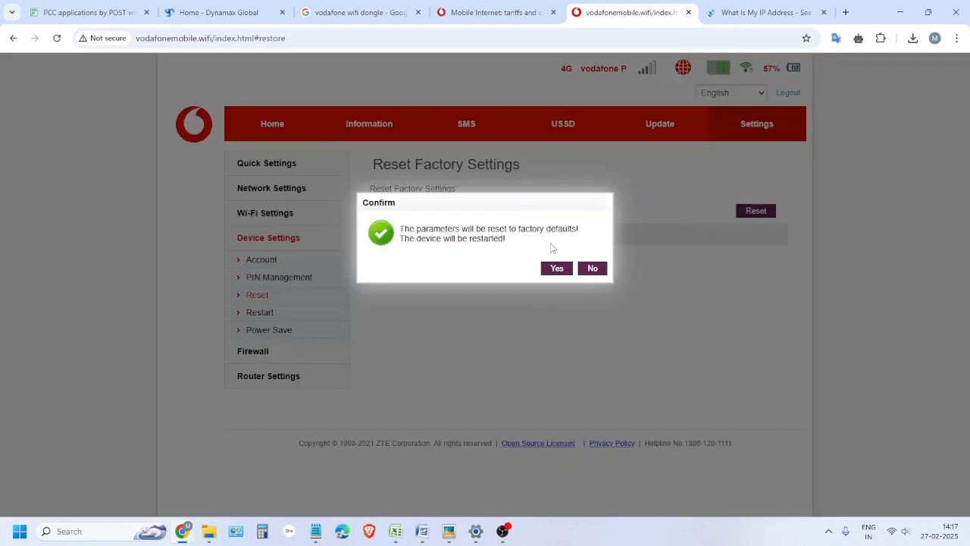
pyautogui.moveTo(619, 325)
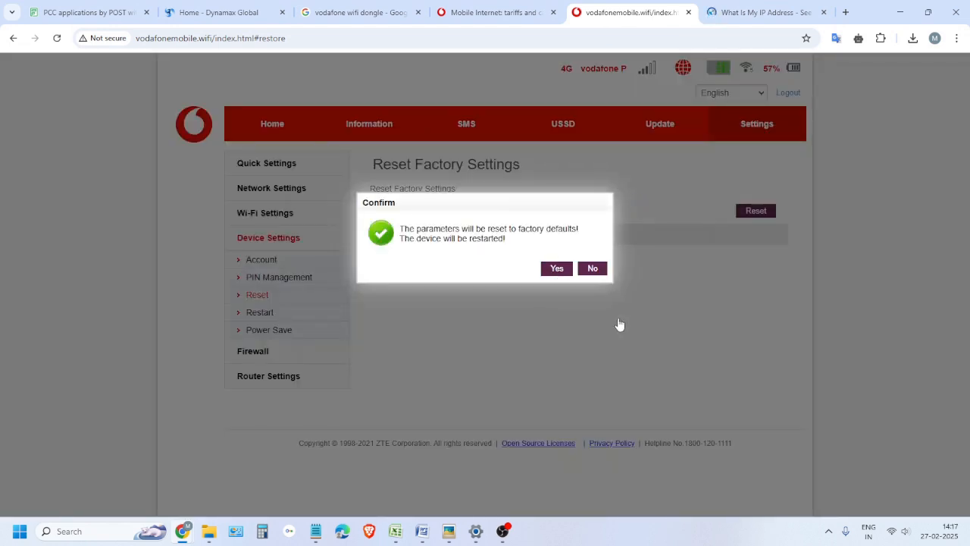
pyautogui.click(556, 268)
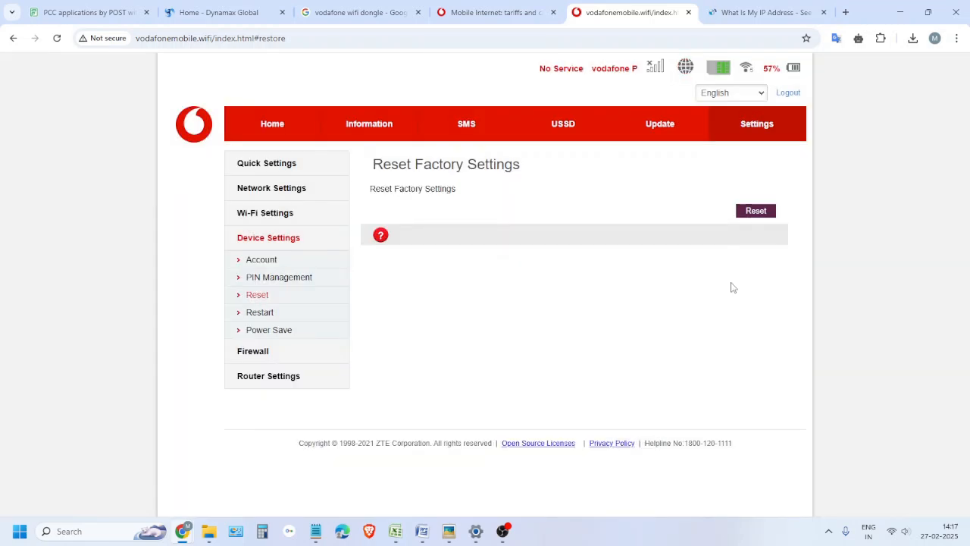
pyautogui.moveTo(517, 63)
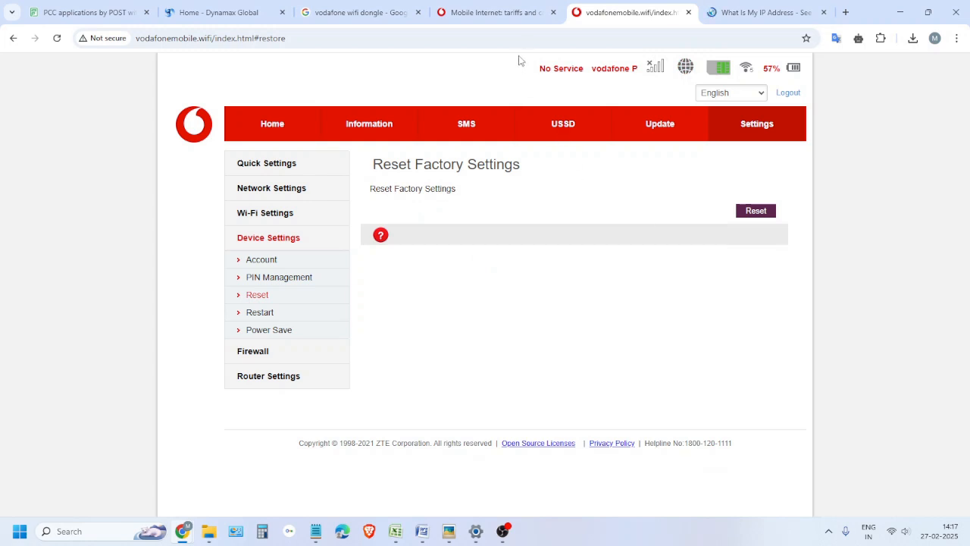
pyautogui.moveTo(654, 67)
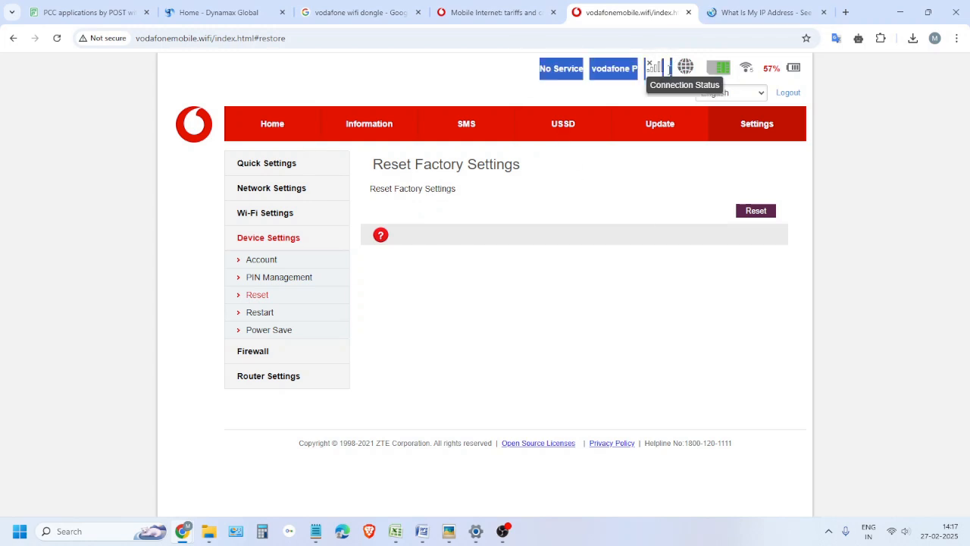
pyautogui.moveTo(373, 86)
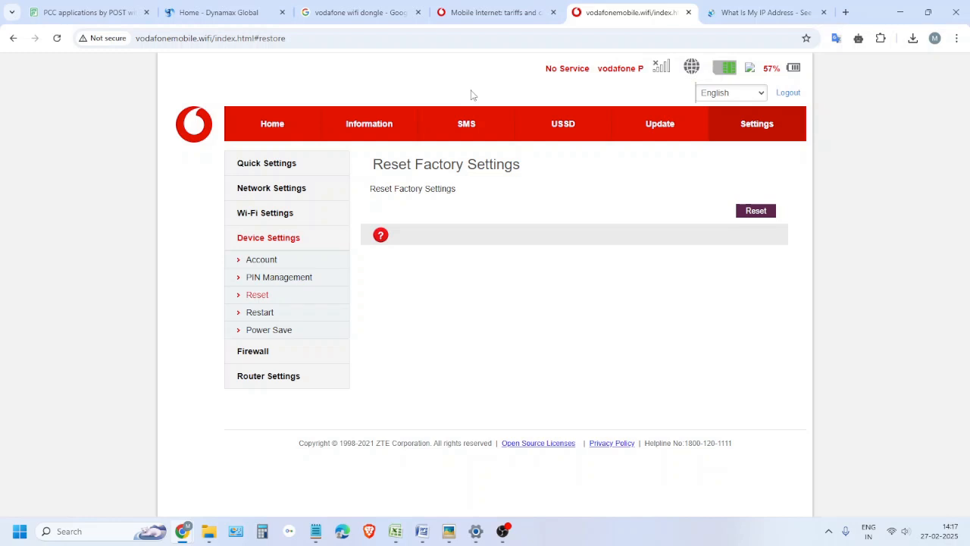
pyautogui.moveTo(895, 512)
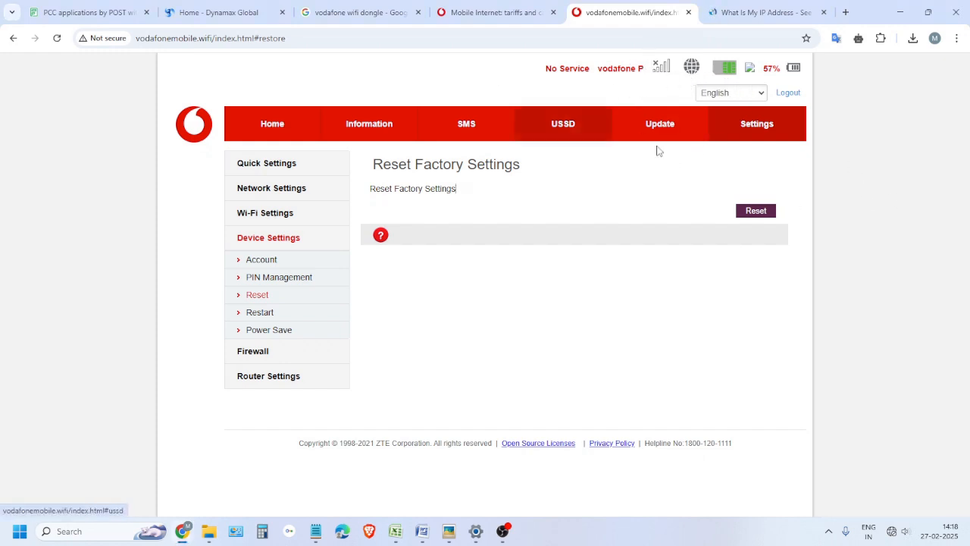
pyautogui.moveTo(796, 359)
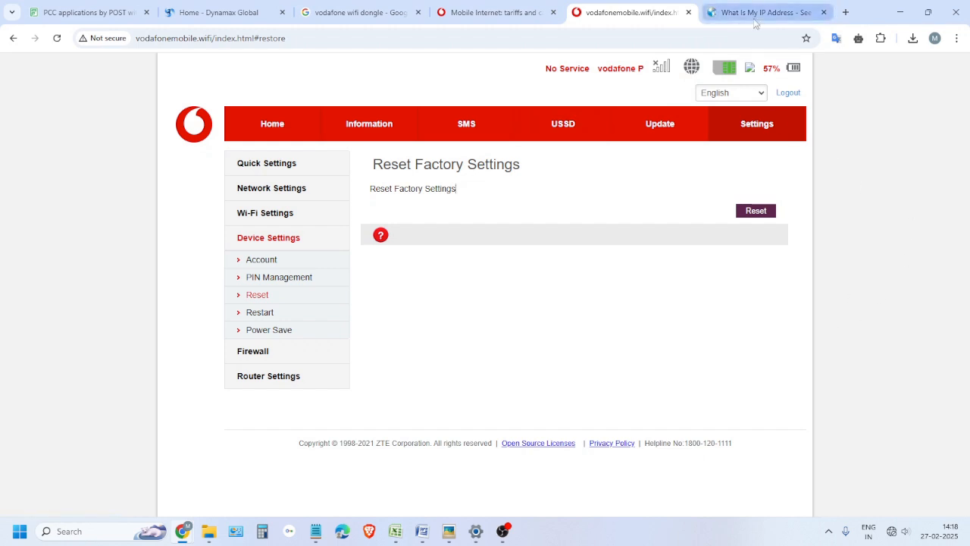
pyautogui.click(761, 12)
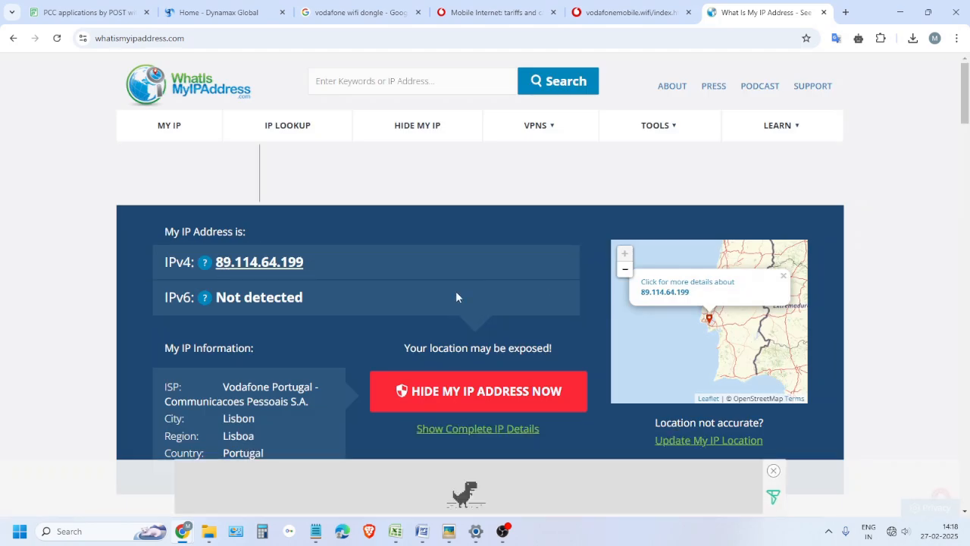
pyautogui.moveTo(726, 5)
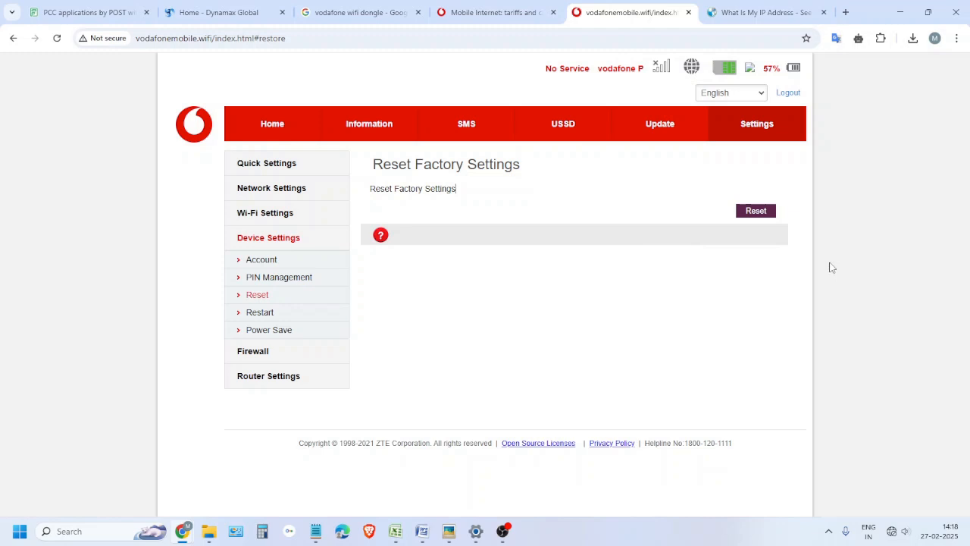
pyautogui.moveTo(905, 405)
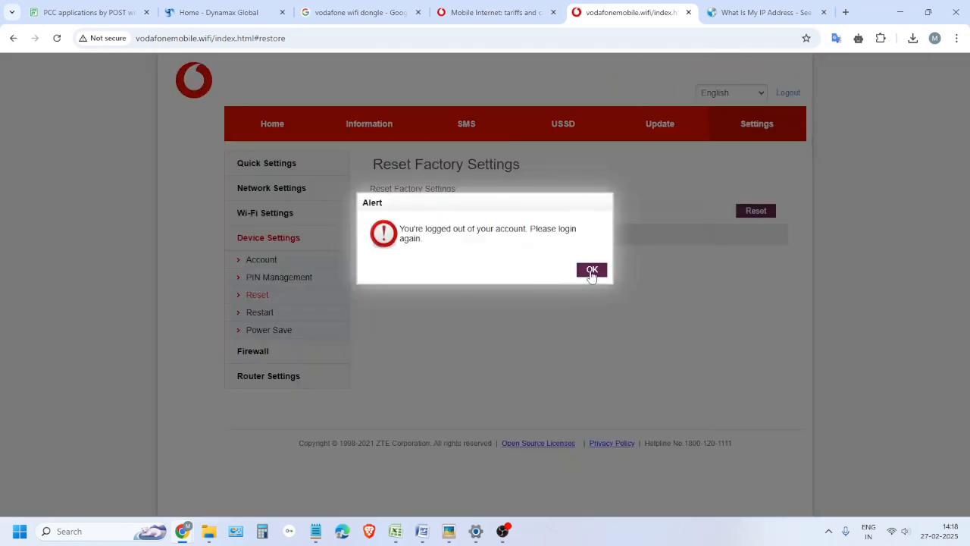
# Acknowledge the logged-out alert and log in with the default password via Entrar
pyautogui.click(591, 271)
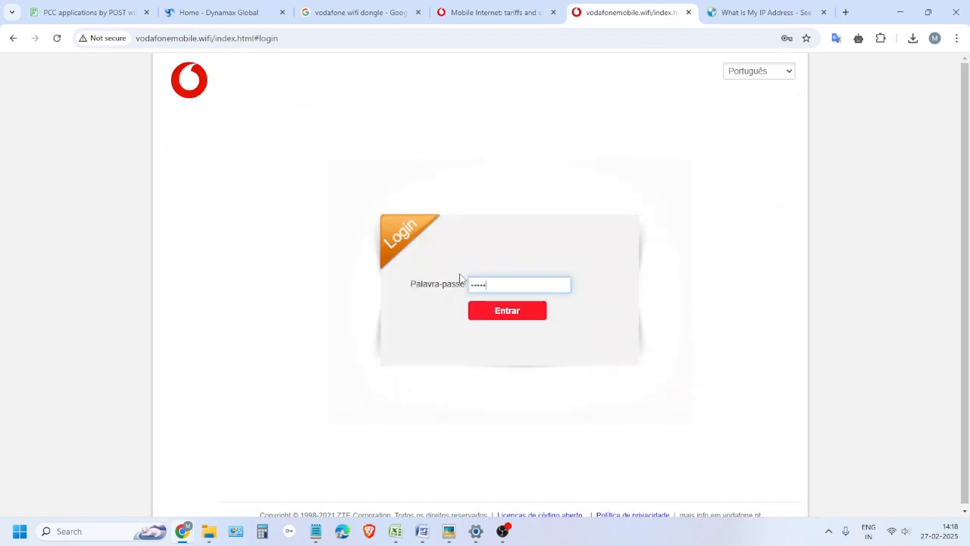
pyautogui.click(506, 310)
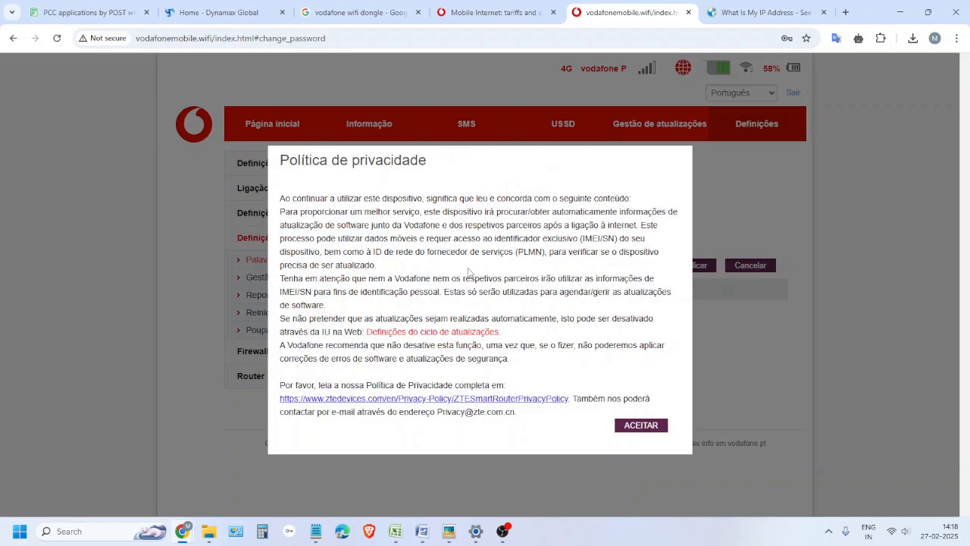
# Accept the privacy policy (ACEITAR) and apply a new login password with Aplicar
pyautogui.click(641, 424)
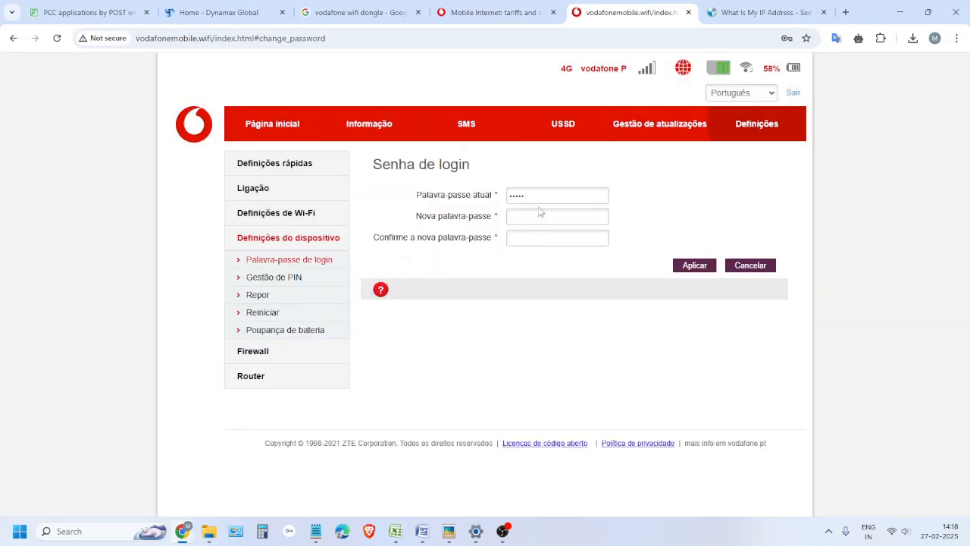
pyautogui.click(557, 195)
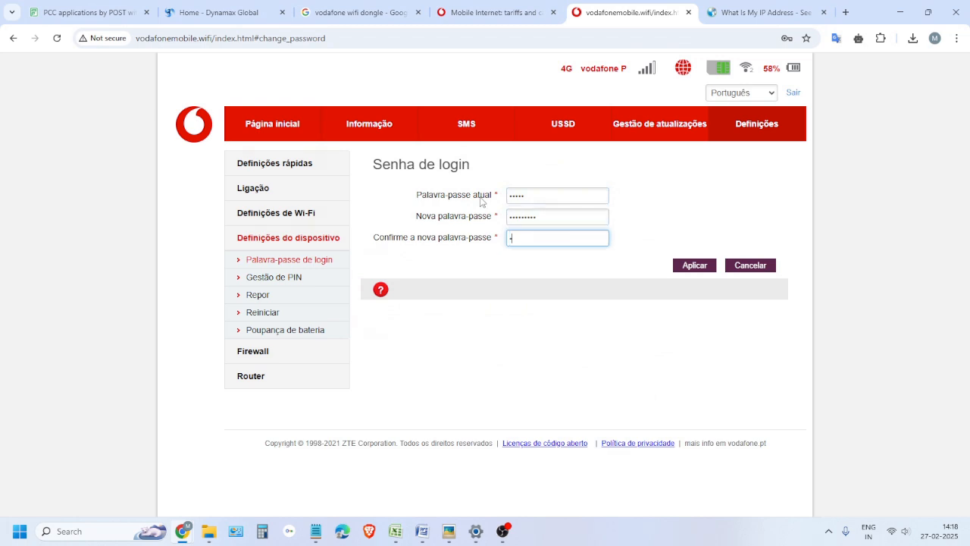
pyautogui.write('•••••••')
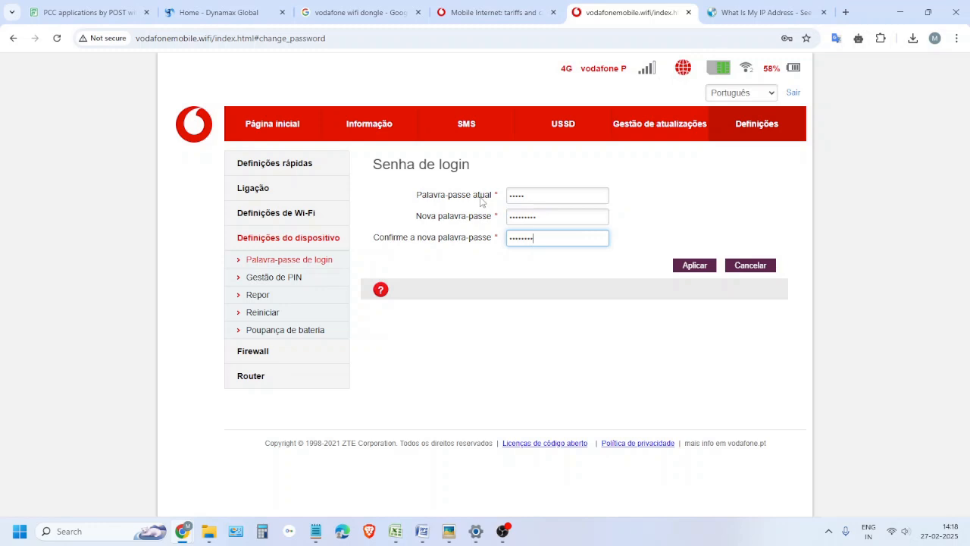
pyautogui.click(695, 265)
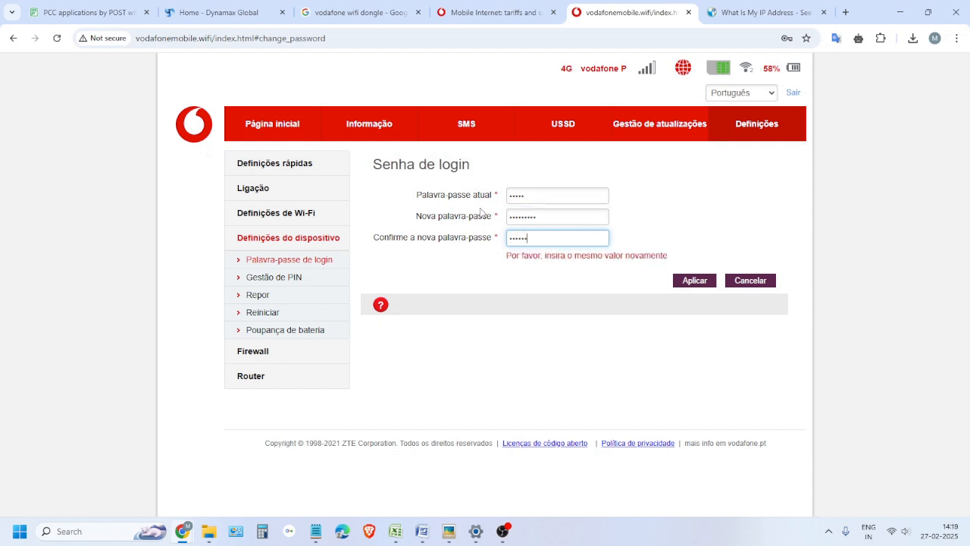
pyautogui.click(694, 279)
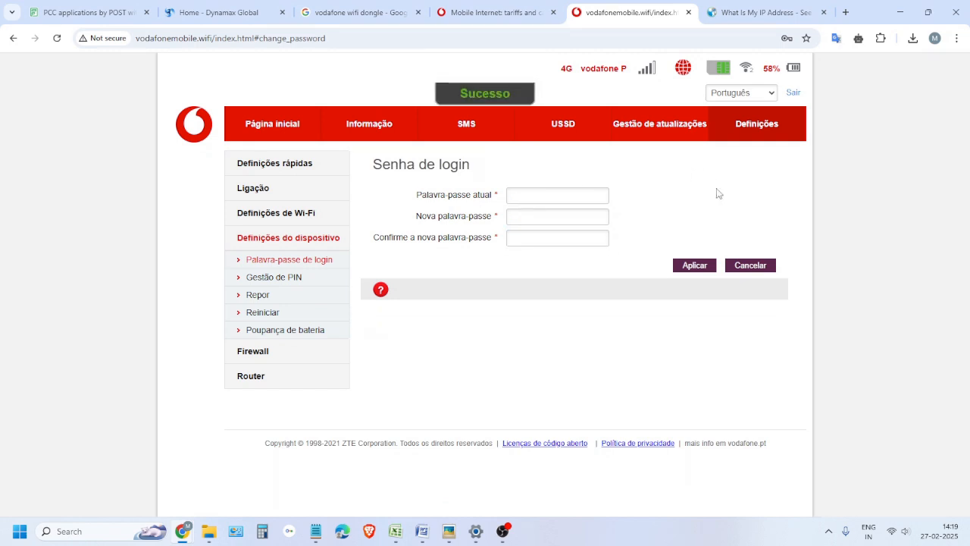
pyautogui.click(557, 216)
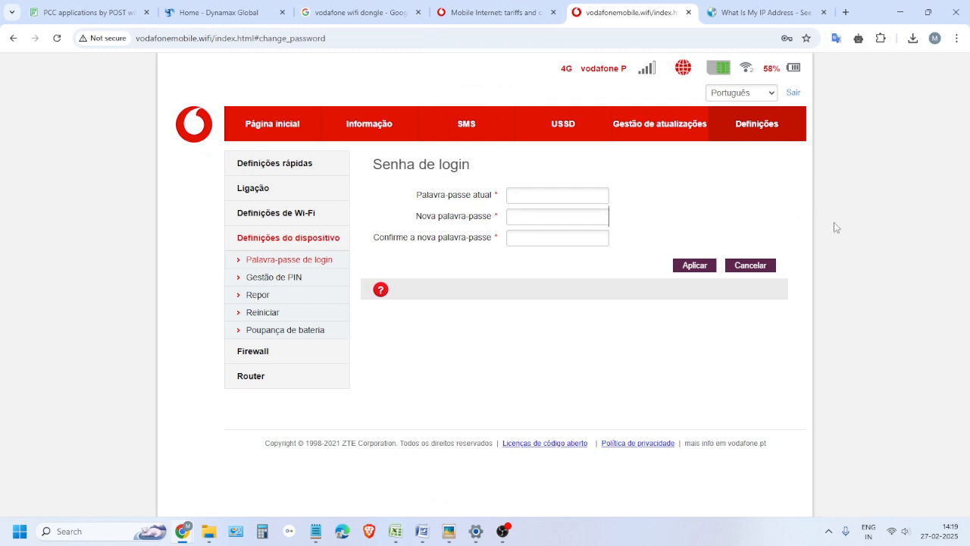
pyautogui.click(557, 237)
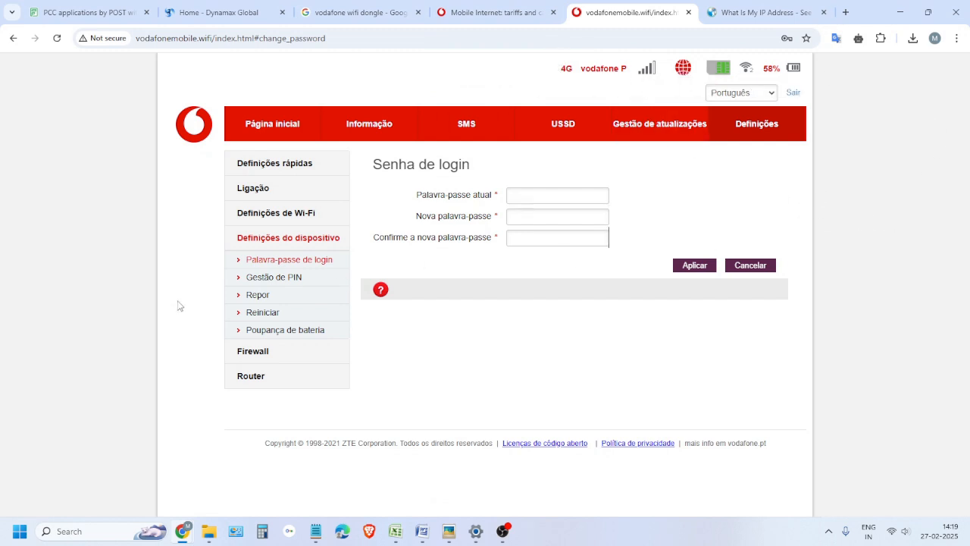
# Choose English from the language dropdown at the top right
pyautogui.click(740, 92)
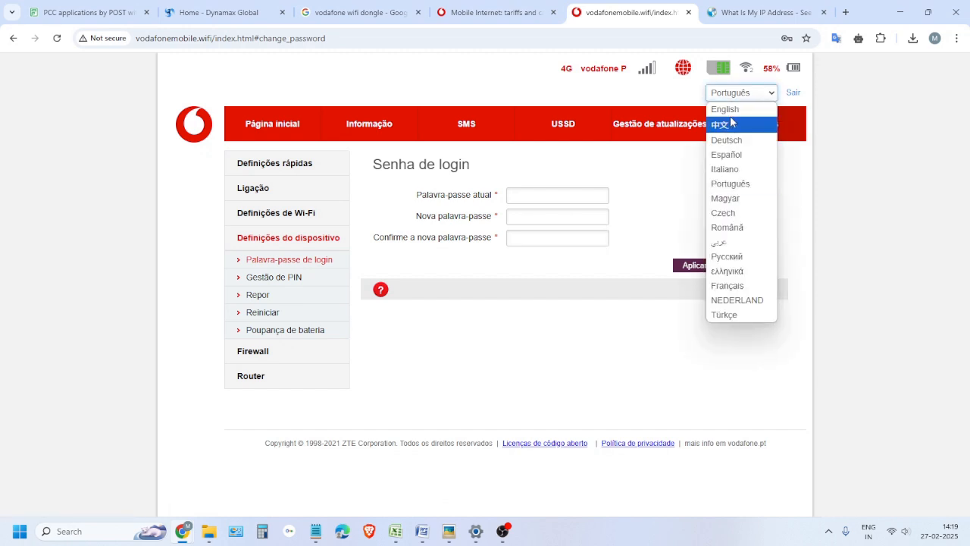
pyautogui.click(724, 108)
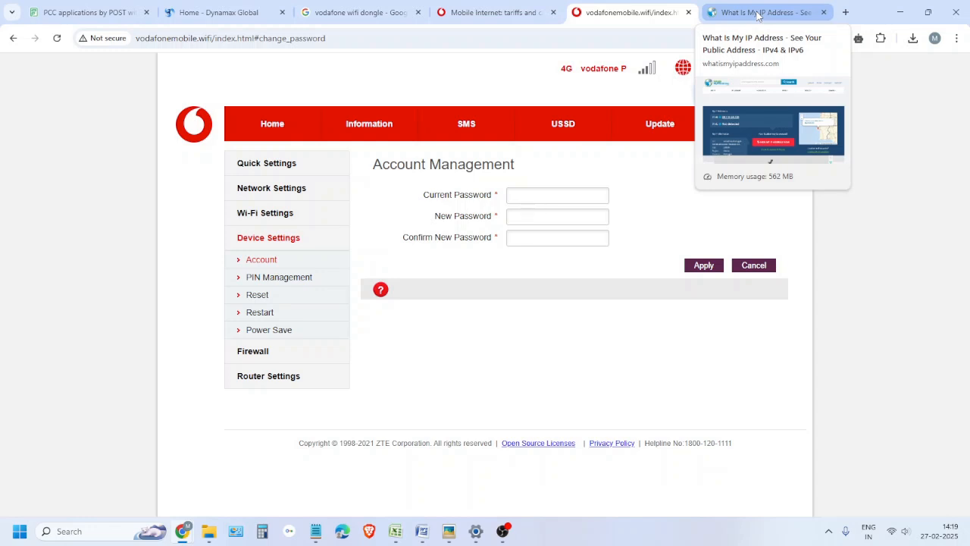
pyautogui.click(762, 12)
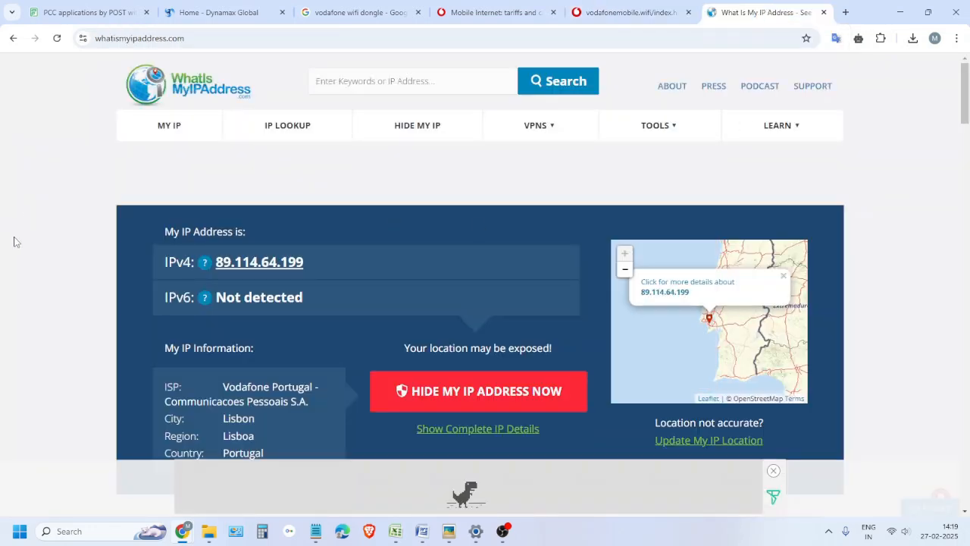
pyautogui.click(56, 37)
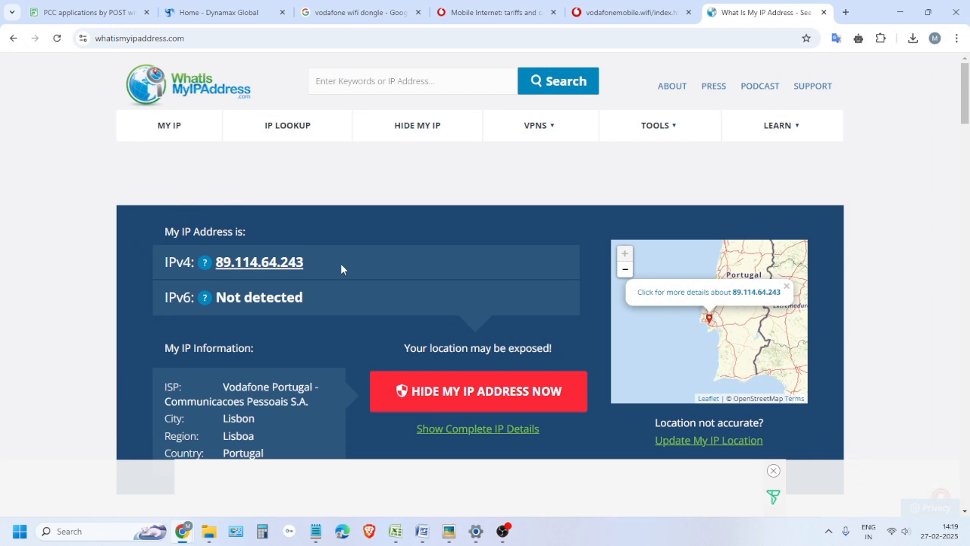
pyautogui.moveTo(78, 277)
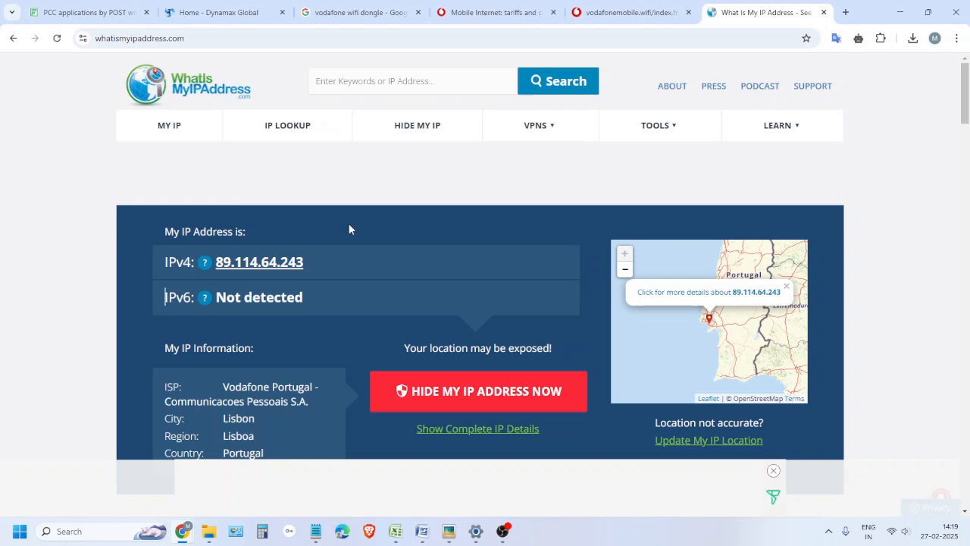
pyautogui.click(220, 12)
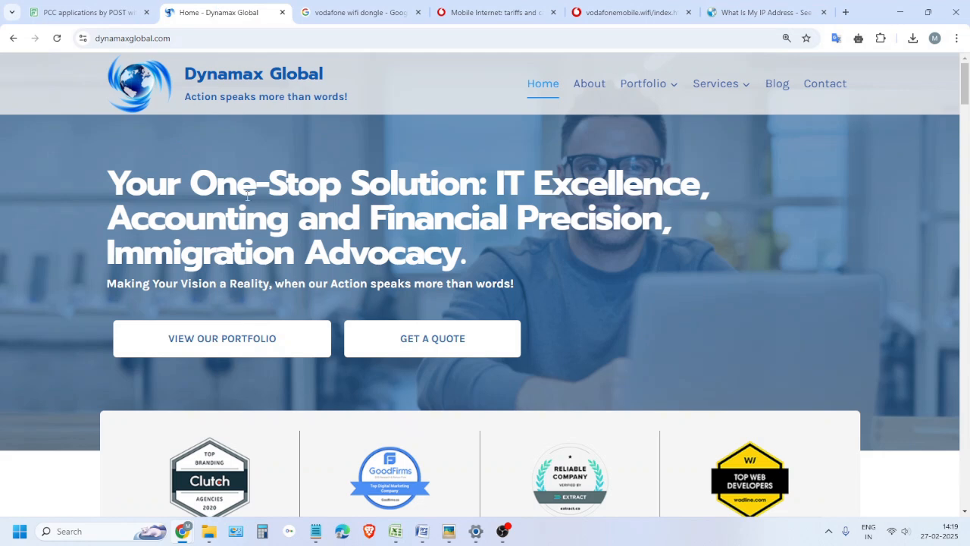
pyautogui.moveTo(667, 261)
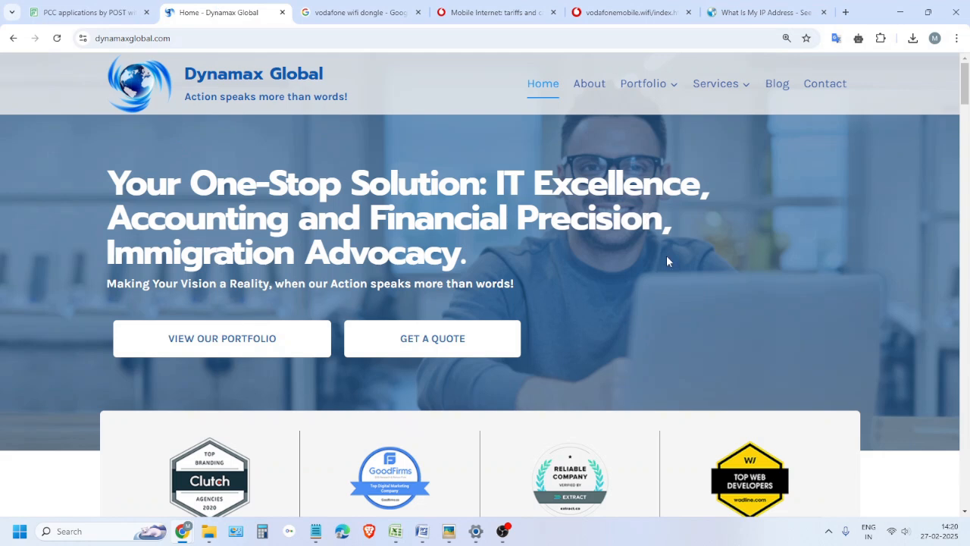